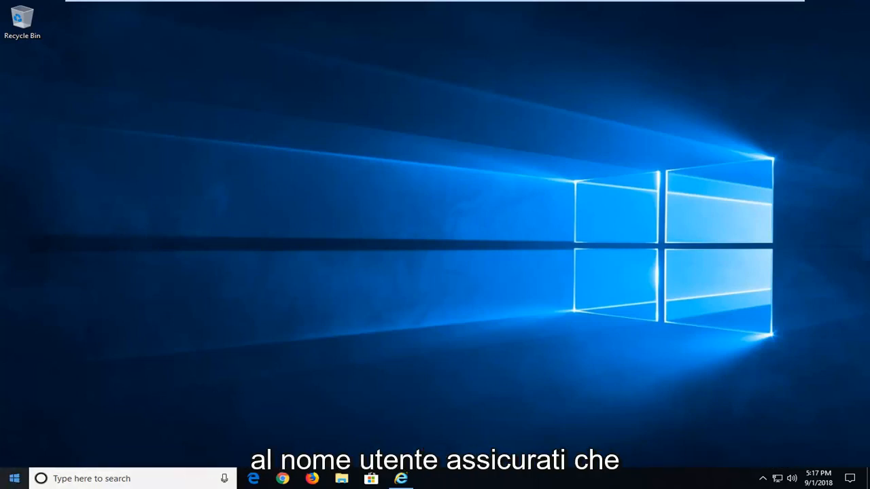
- Search the Start menu for regedit and bring up its Run as administrator option
{"action": "left_click", "coordinate": [13, 478]}
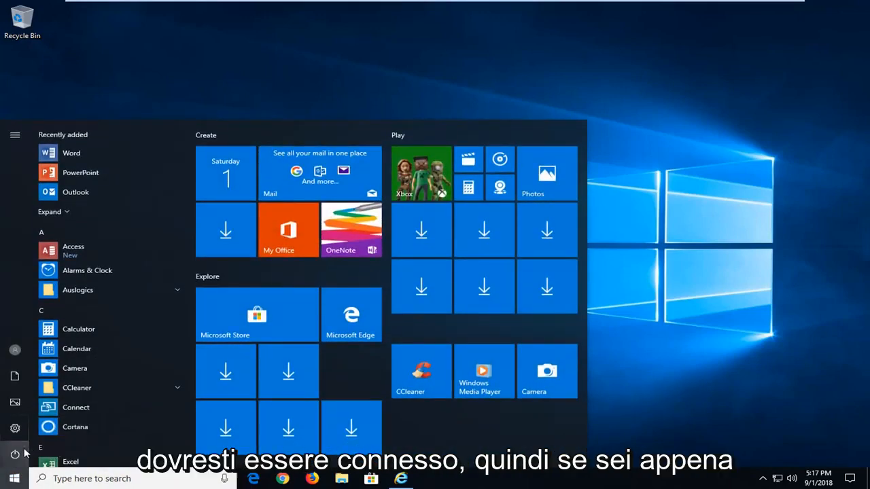
{"action": "left_click", "coordinate": [15, 454]}
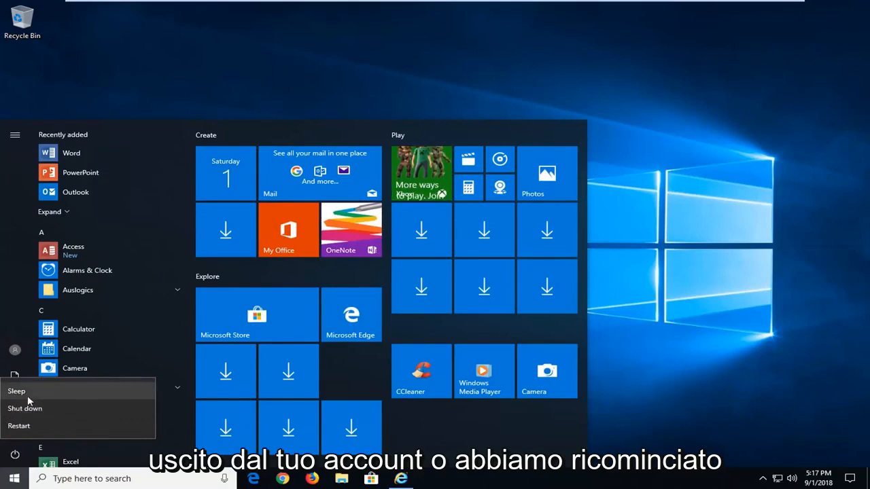
{"action": "mouse_move", "coordinate": [248, 107]}
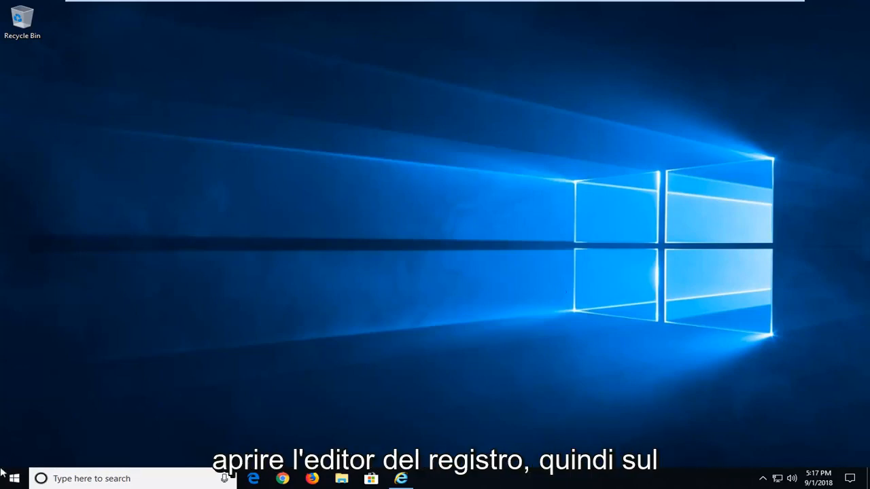
{"action": "left_click", "coordinate": [14, 478]}
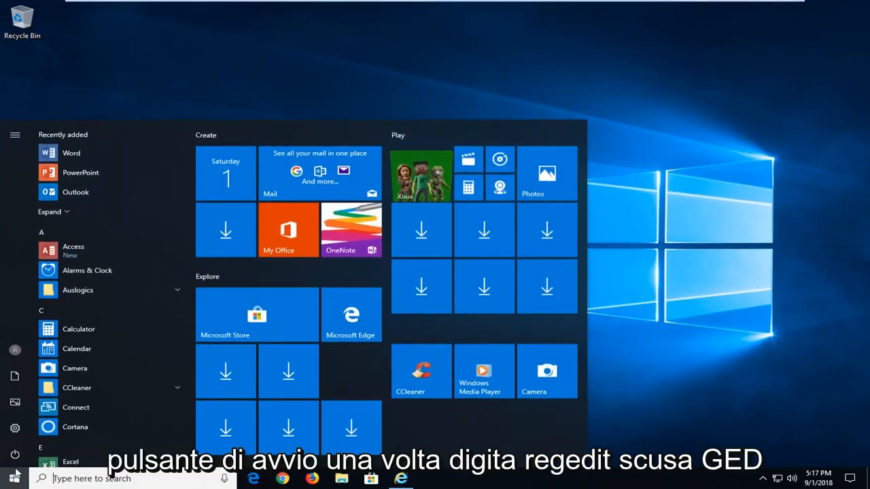
{"action": "type", "text": "regedit"}
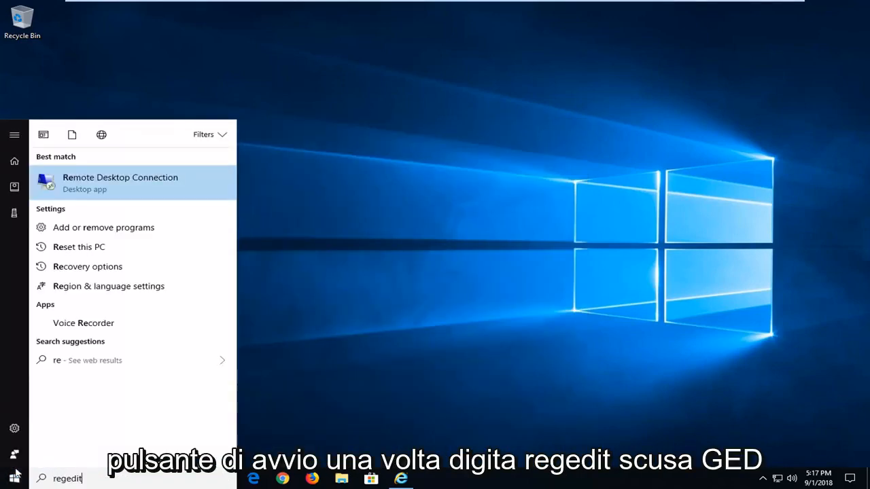
{"action": "type", "text": "regedit"}
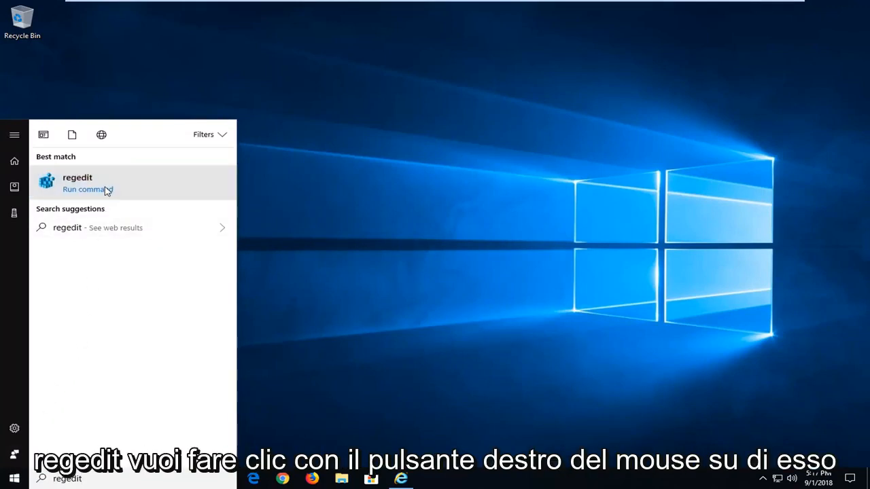
{"action": "right_click", "coordinate": [77, 182]}
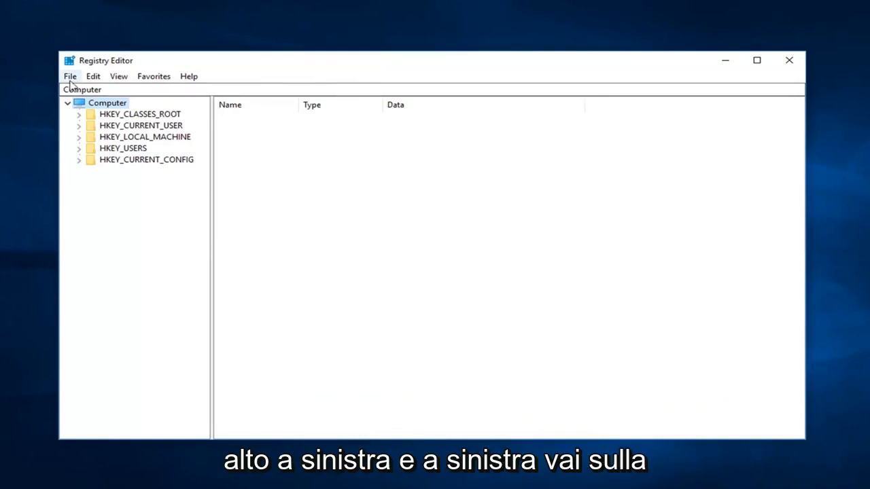
{"action": "left_click", "coordinate": [69, 75]}
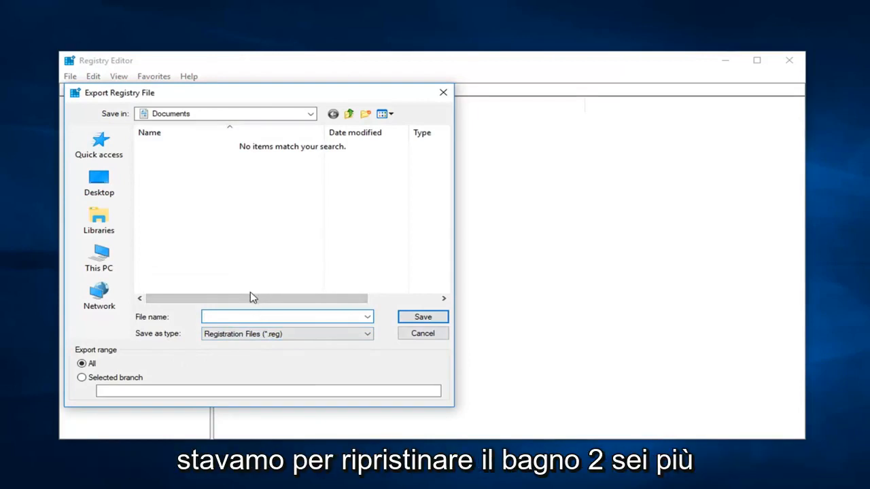
{"action": "left_click", "coordinate": [98, 182]}
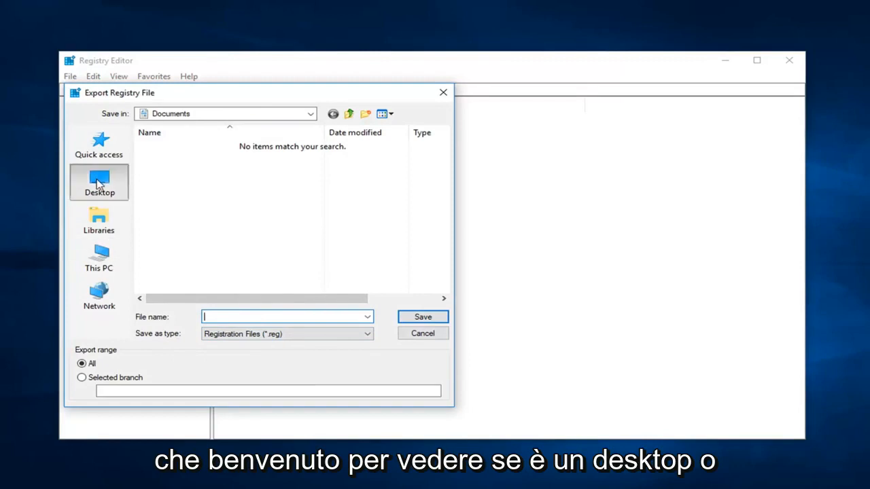
{"action": "left_click", "coordinate": [98, 182]}
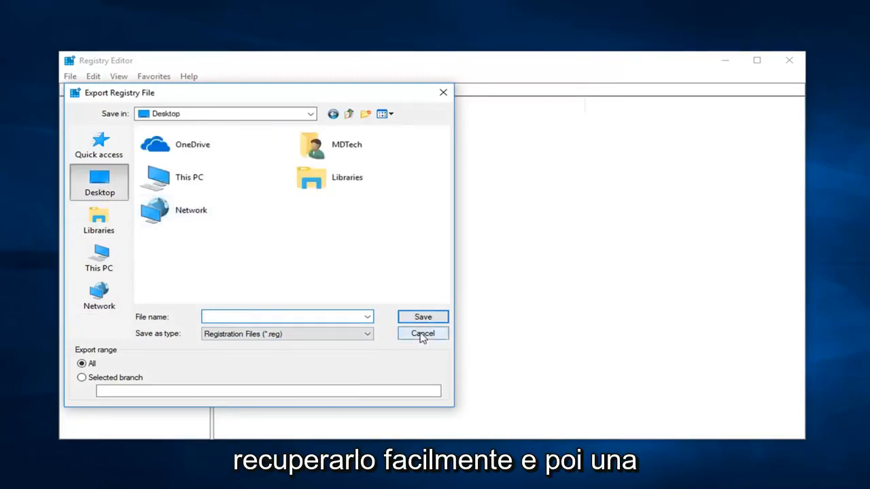
{"action": "left_click", "coordinate": [422, 333]}
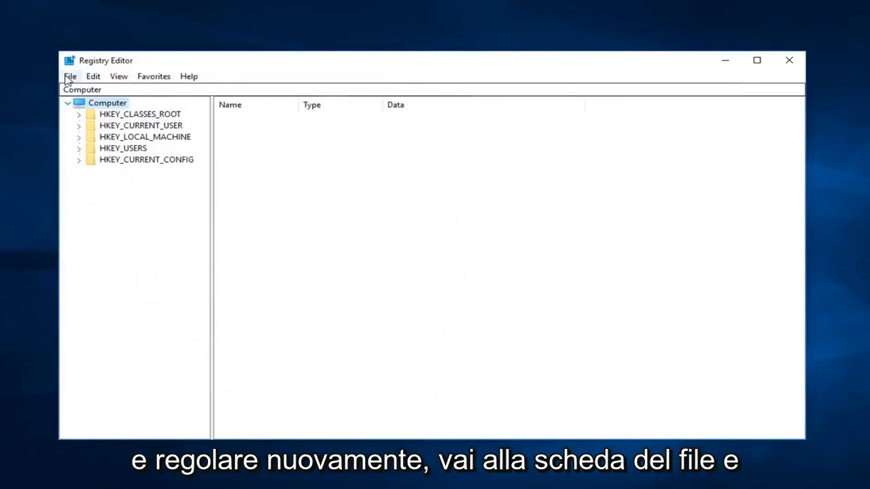
{"action": "left_click", "coordinate": [70, 75]}
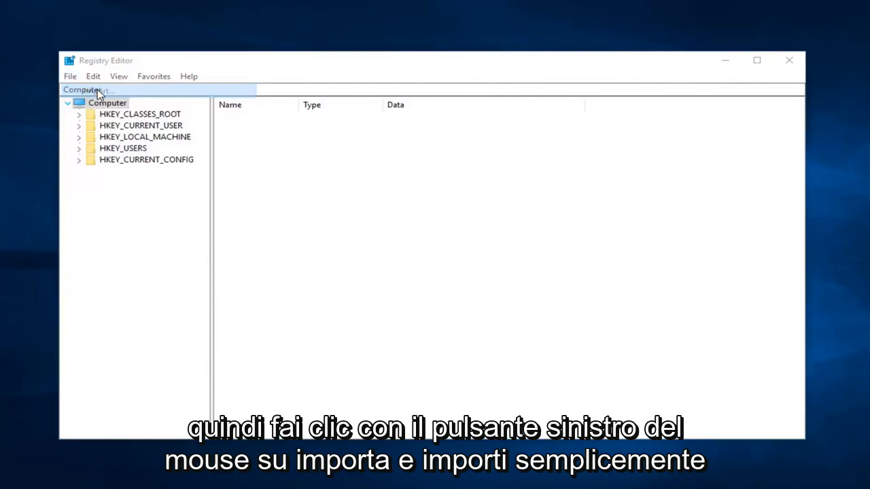
{"action": "left_click", "coordinate": [69, 75]}
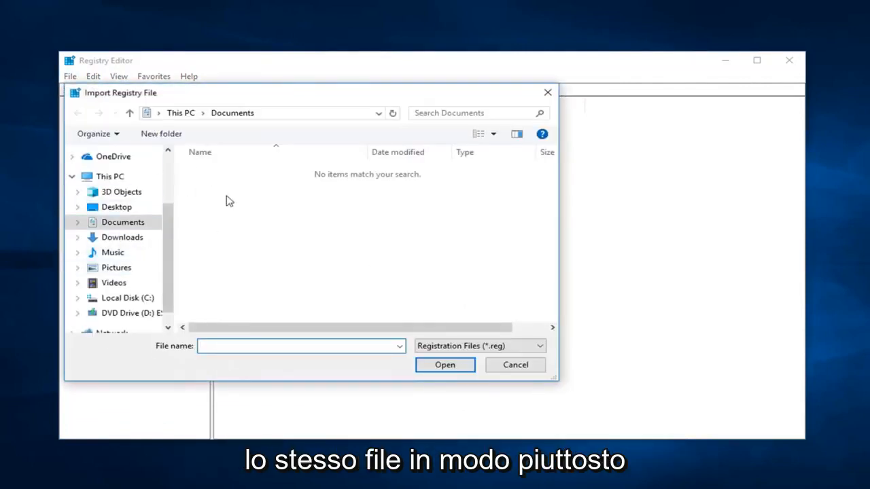
{"action": "left_click", "coordinate": [514, 365]}
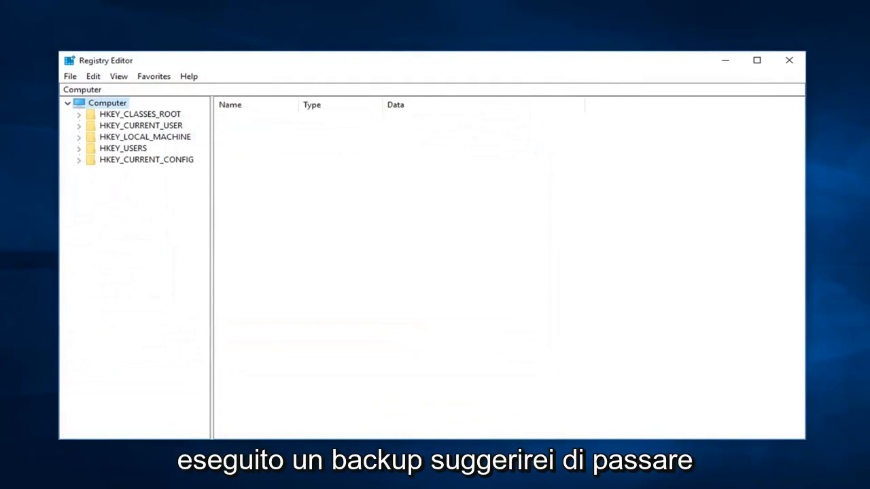
{"action": "mouse_move", "coordinate": [161, 138]}
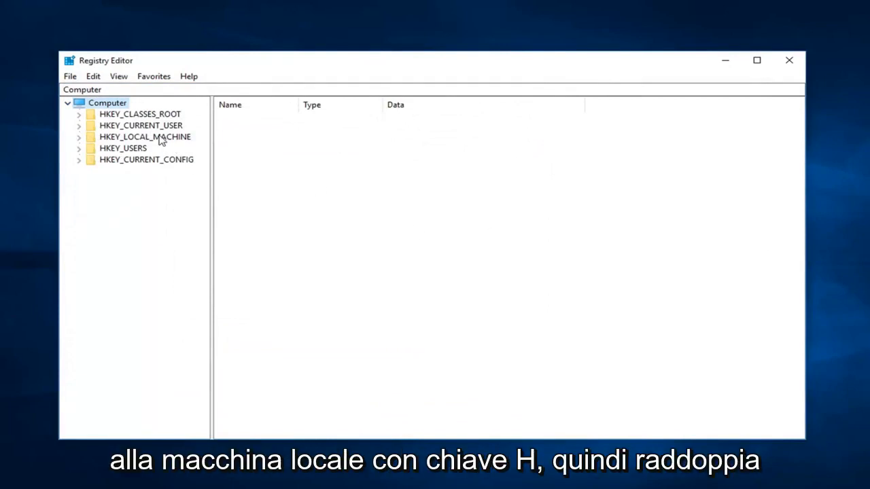
- Expand HKEY_LOCAL_MACHINE and widen the key tree pane to show full names
{"action": "left_click", "coordinate": [145, 136]}
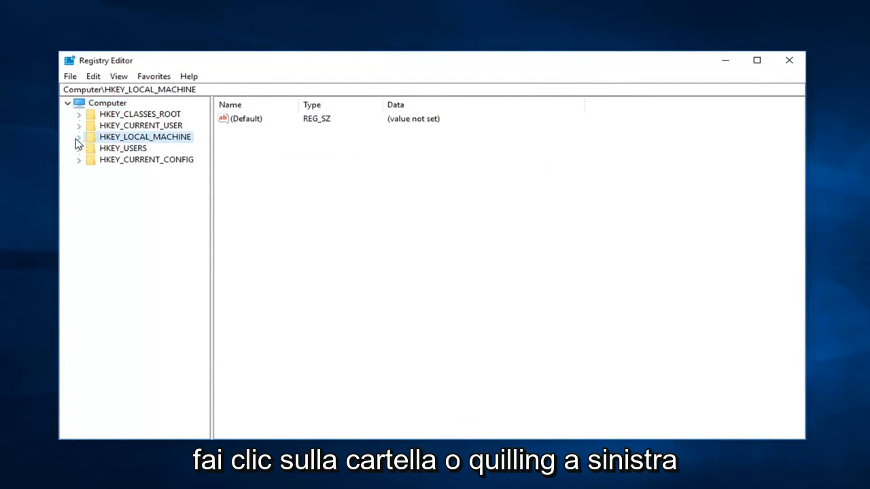
{"action": "left_click", "coordinate": [78, 136]}
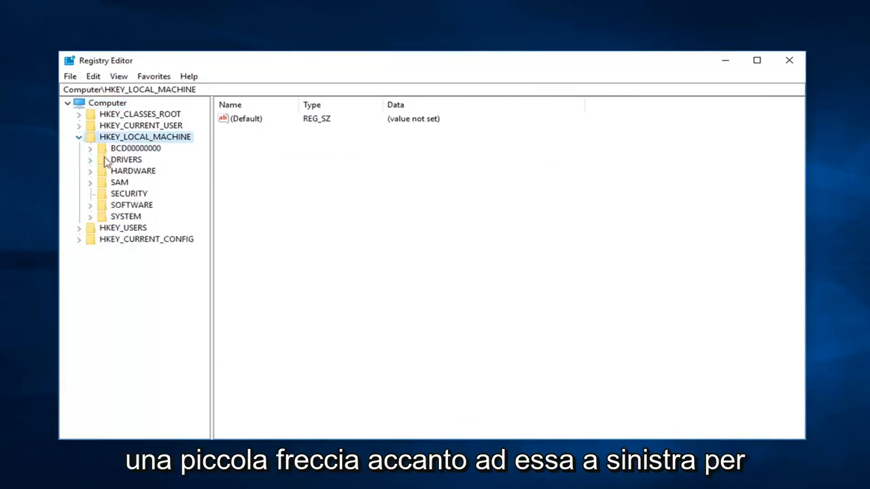
{"action": "mouse_move", "coordinate": [196, 238]}
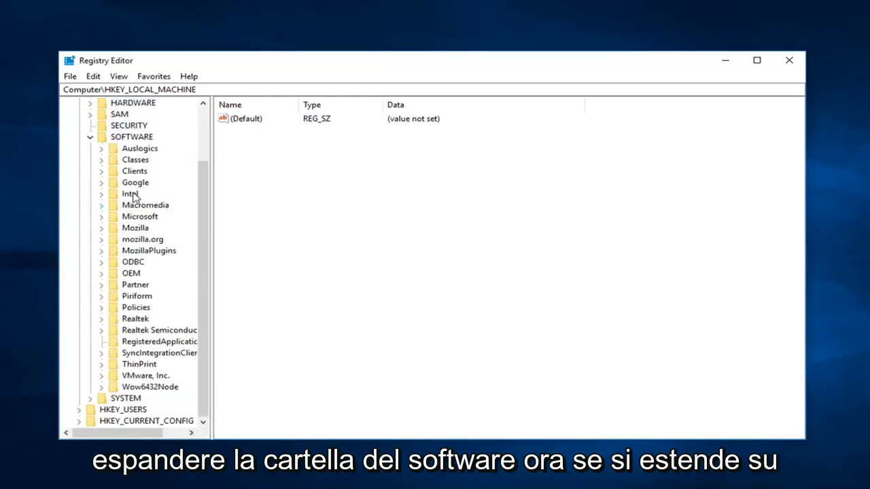
{"action": "left_click", "coordinate": [140, 216]}
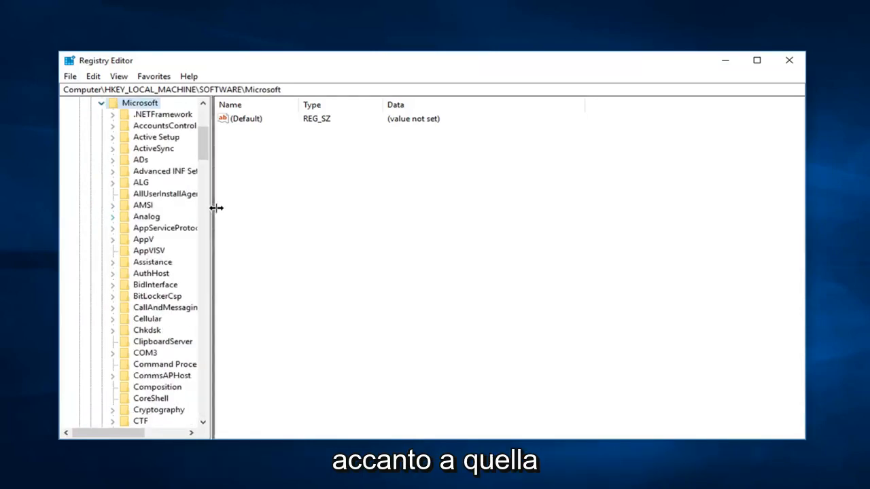
{"action": "left_click_drag", "start_coordinate": [213, 207], "coordinate": [331, 208]}
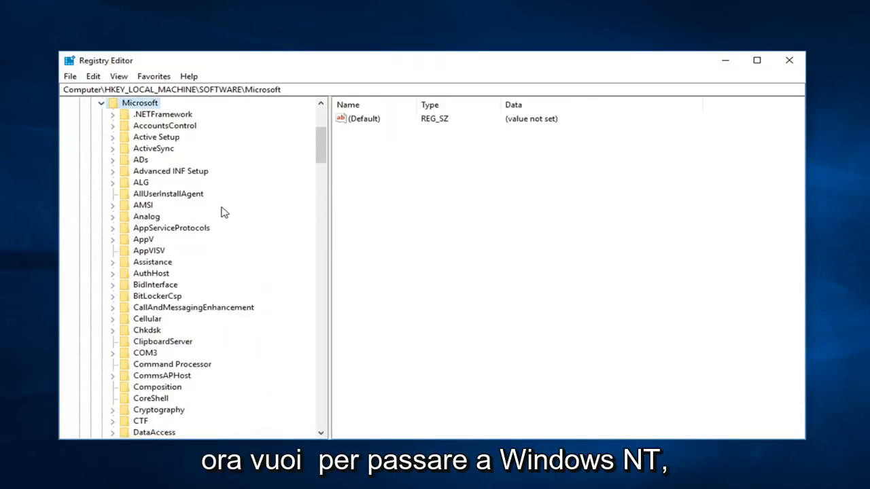
- Scroll to Microsoft > Windows NT, expand CurrentVersion, and scroll down to ProfileList
{"action": "scroll", "scroll_direction": "down", "scroll_amount": 3}
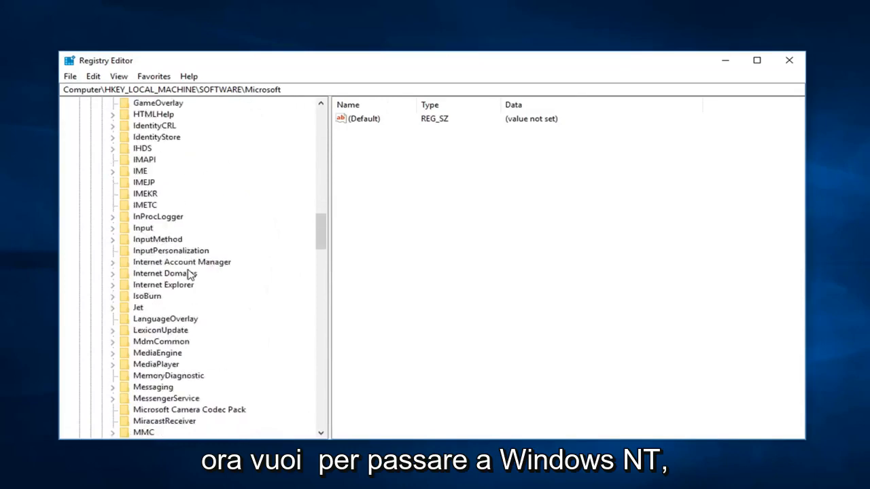
{"action": "scroll", "scroll_direction": "down", "scroll_amount": 3}
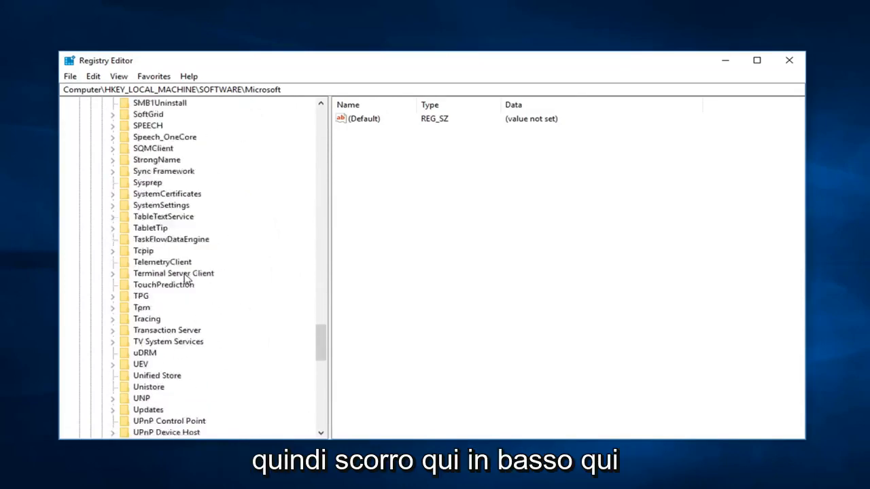
{"action": "scroll", "scroll_direction": "down", "scroll_amount": 3}
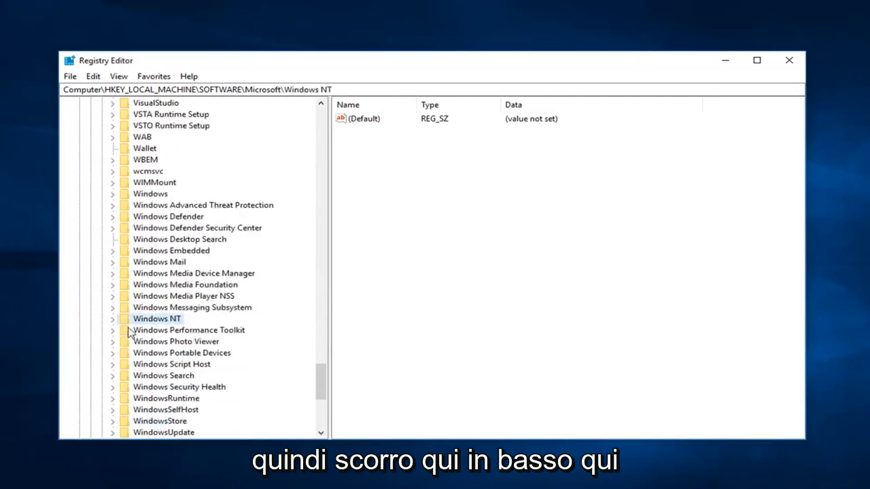
{"action": "left_click", "coordinate": [112, 319]}
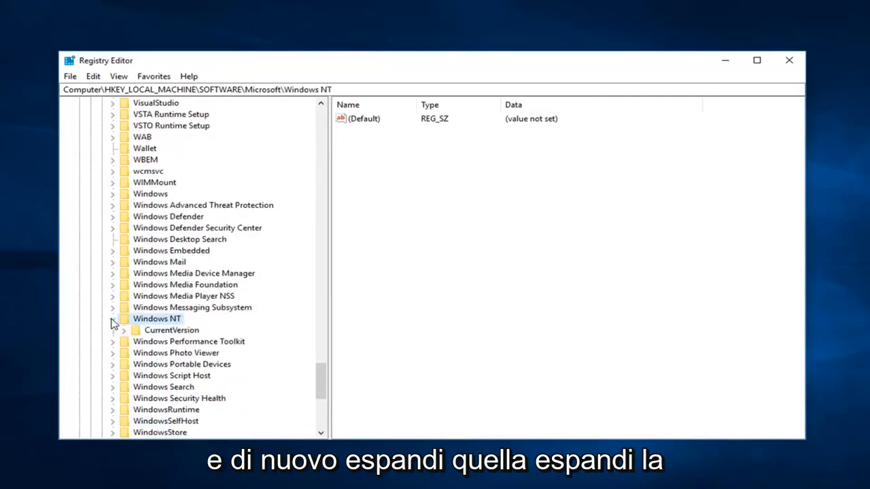
{"action": "left_click", "coordinate": [122, 329]}
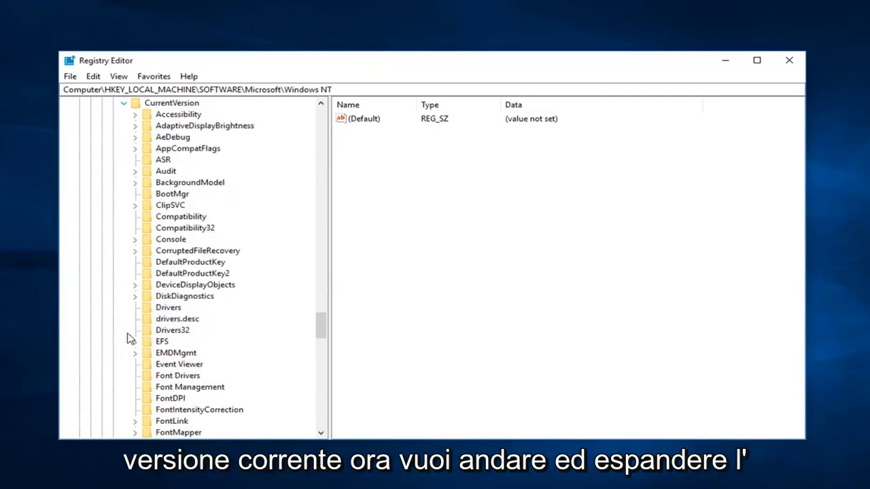
{"action": "scroll", "scroll_direction": "down", "scroll_amount": 3}
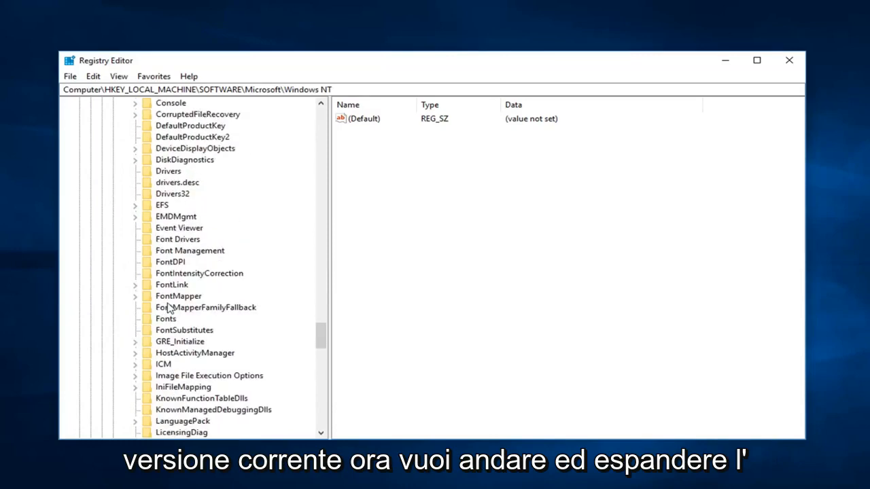
{"action": "scroll", "scroll_direction": "down", "scroll_amount": 3}
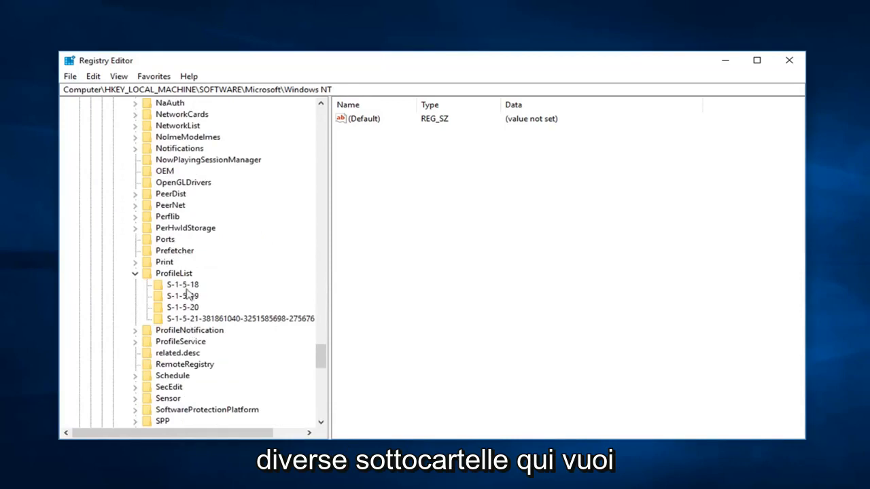
- Change the S-1-5-18 key's RefCount value data to 0, then close Registry Editor
{"action": "left_click", "coordinate": [182, 284]}
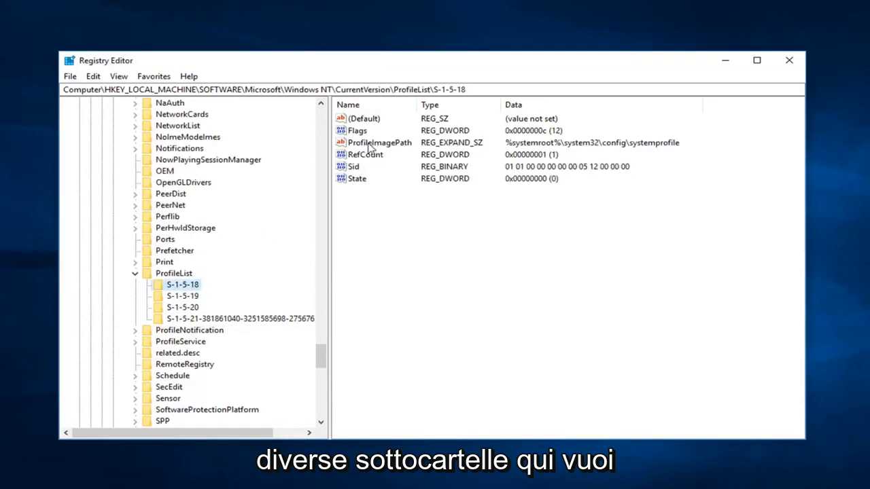
{"action": "mouse_move", "coordinate": [384, 144]}
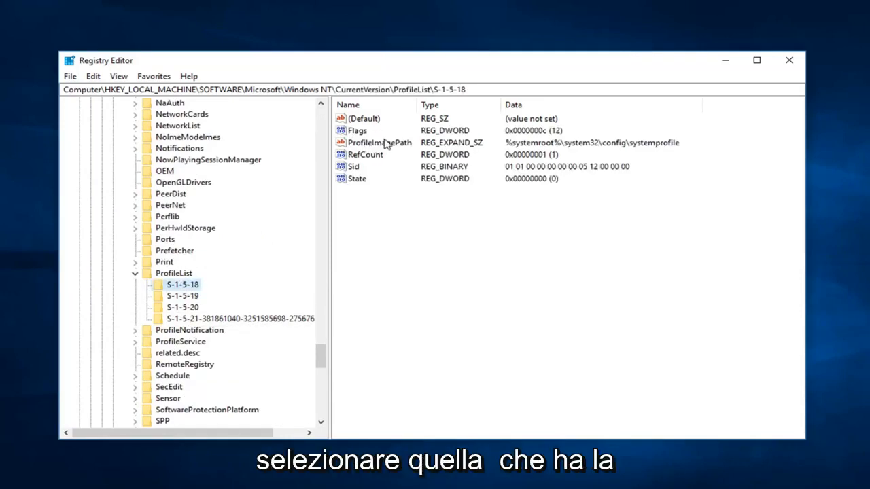
{"action": "mouse_move", "coordinate": [364, 161]}
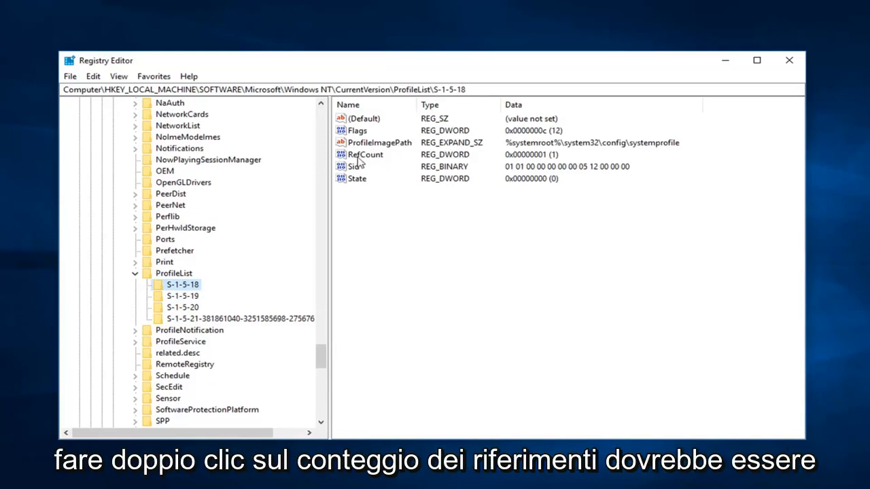
{"action": "double_click", "coordinate": [365, 154]}
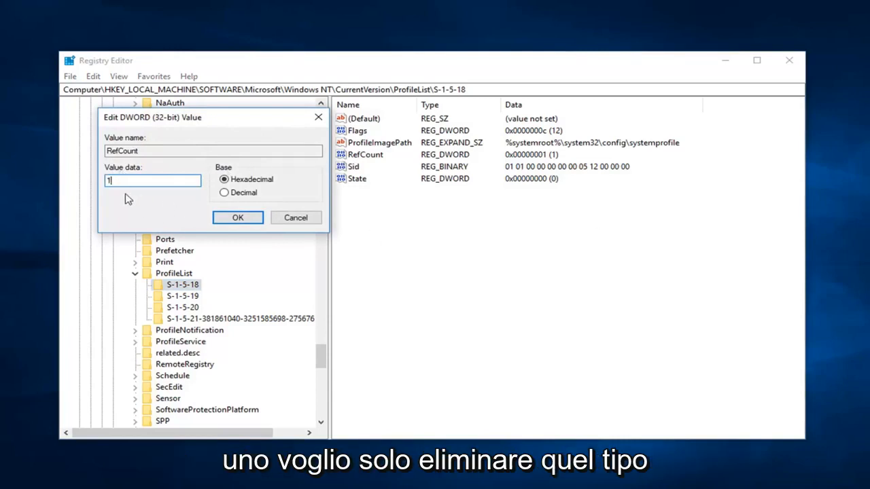
{"action": "type", "text": "0"}
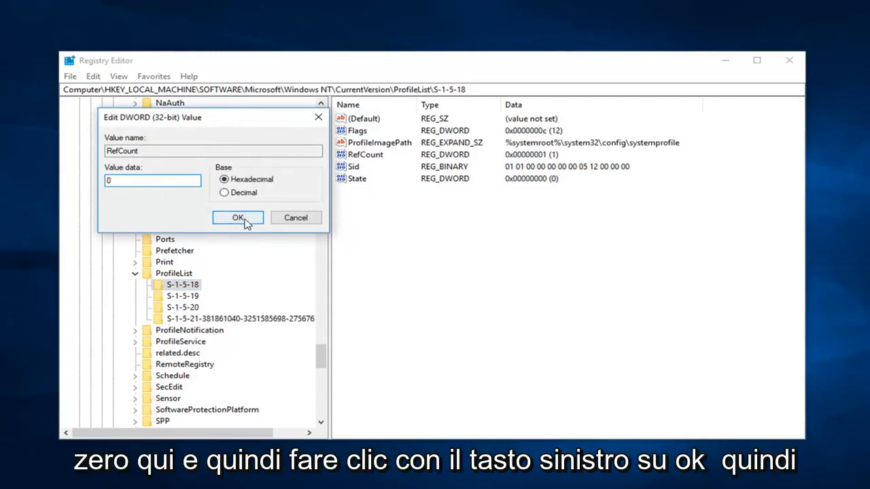
{"action": "left_click", "coordinate": [237, 217]}
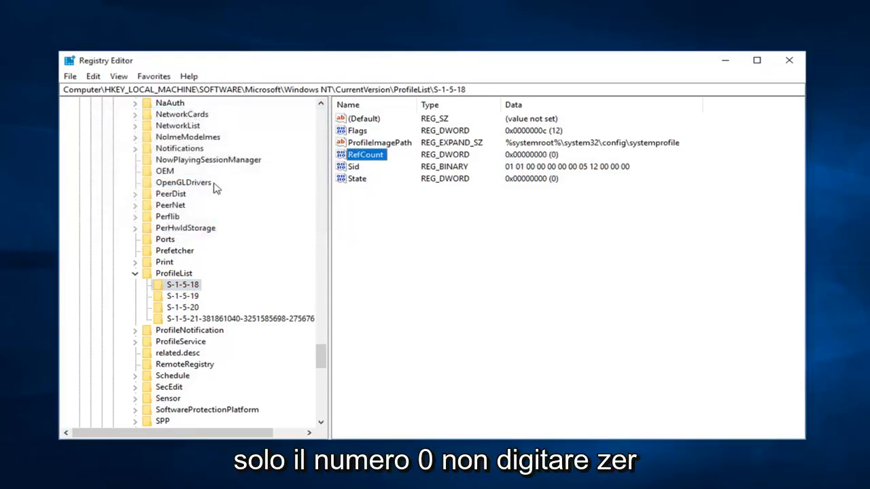
{"action": "mouse_move", "coordinate": [218, 196]}
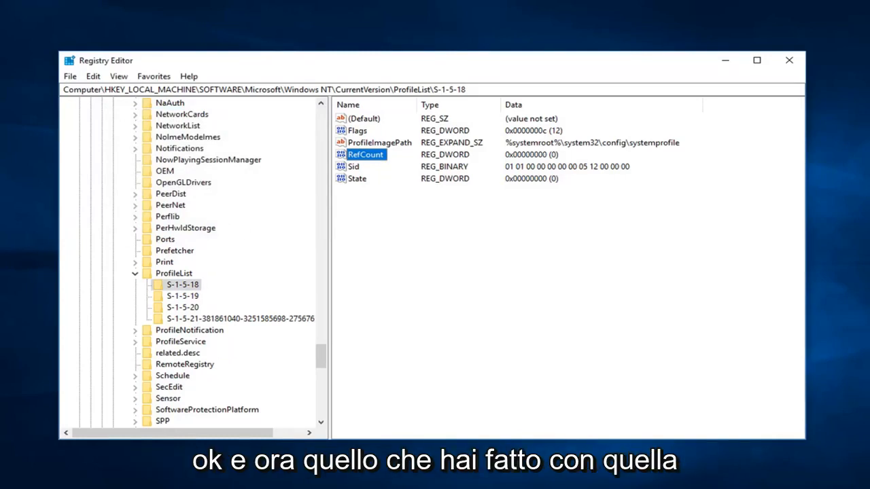
{"action": "left_click", "coordinate": [788, 59]}
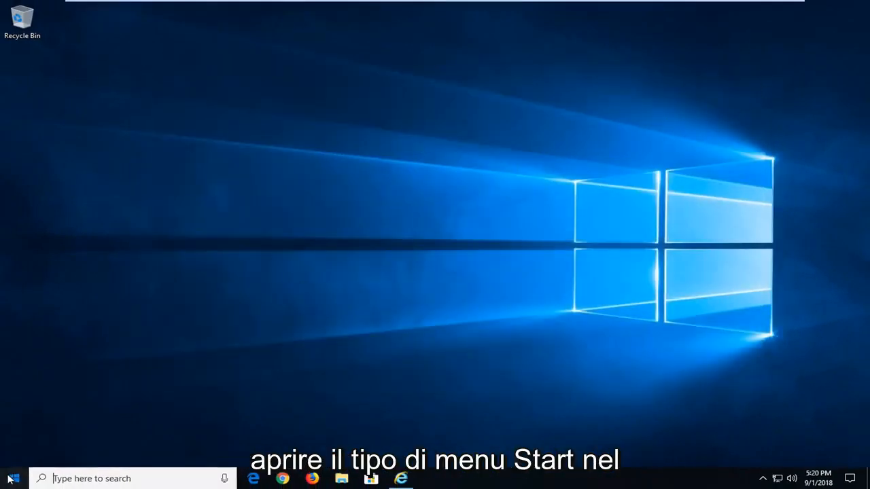
- Enter 'windows updates' in the Start menu search box
{"action": "type", "text": "windo"}
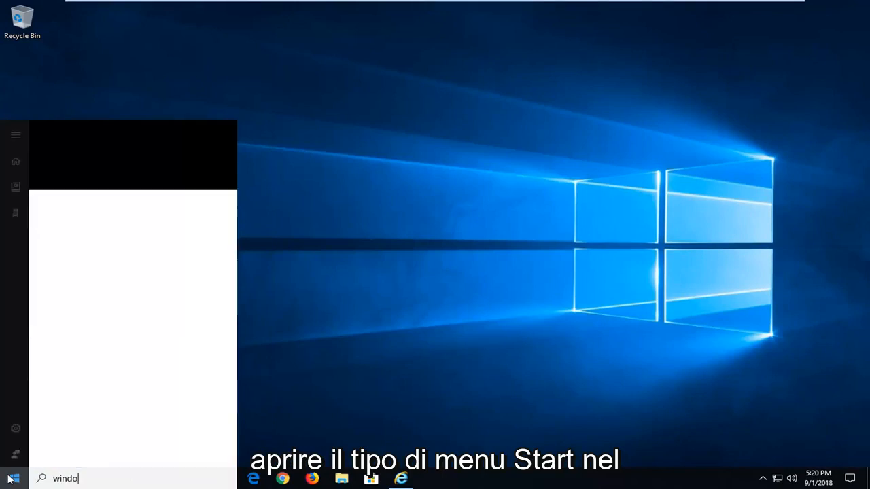
{"action": "type", "text": "windows updates"}
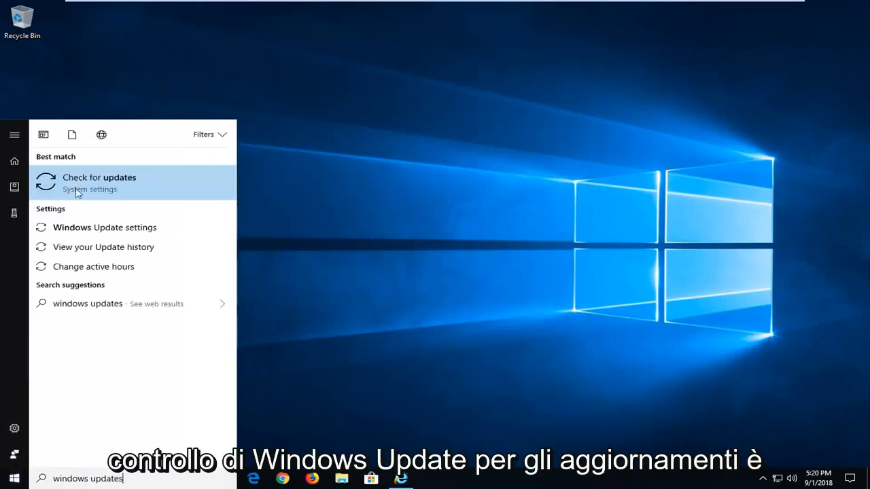